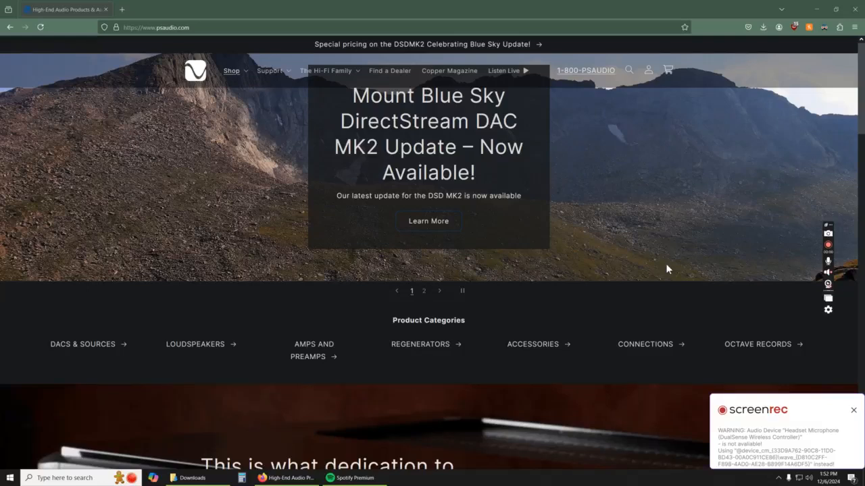
Step: Download the DirectStream DAC MK2 v3.2.1 firmware zip from PS Audio's Support > Downloads page
left_click(854, 410)
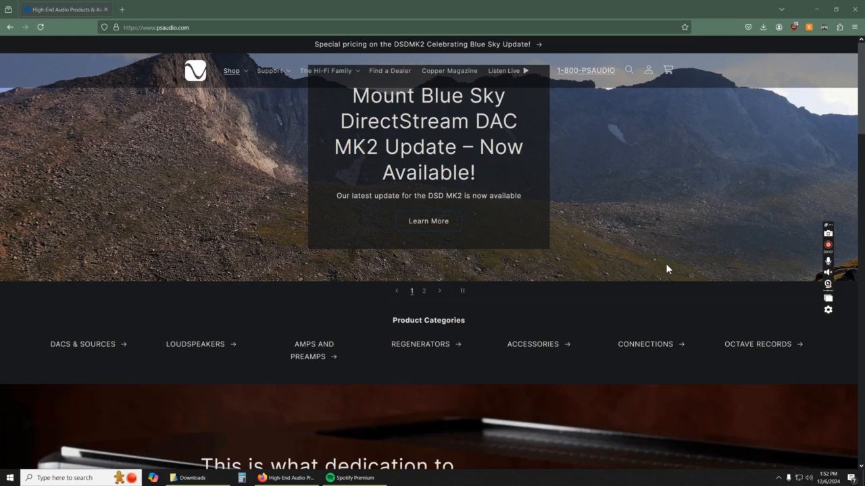
mouse_move(377, 189)
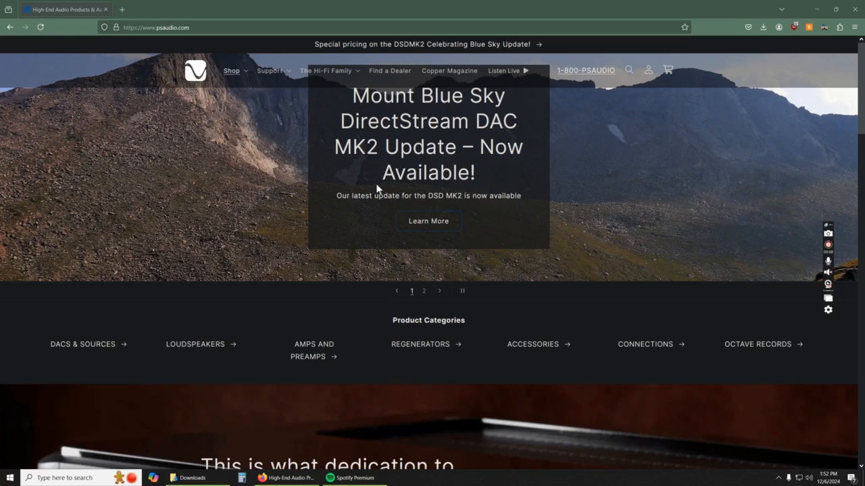
mouse_move(276, 93)
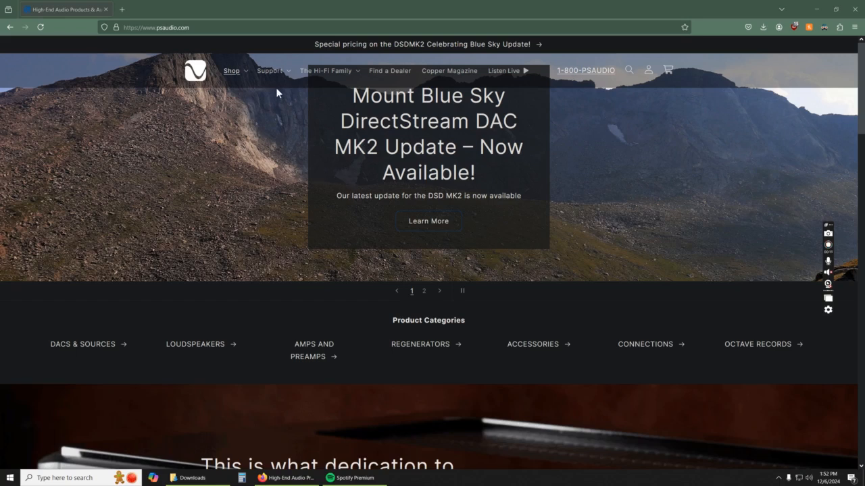
left_click(270, 70)
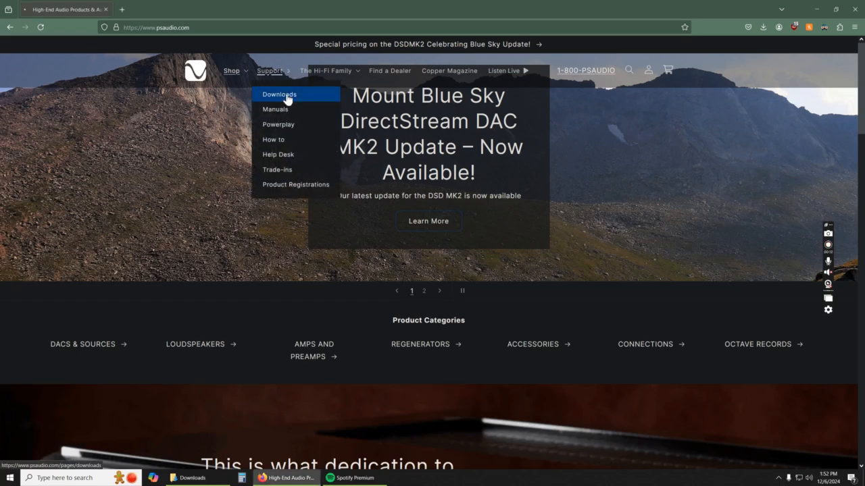
left_click(279, 94)
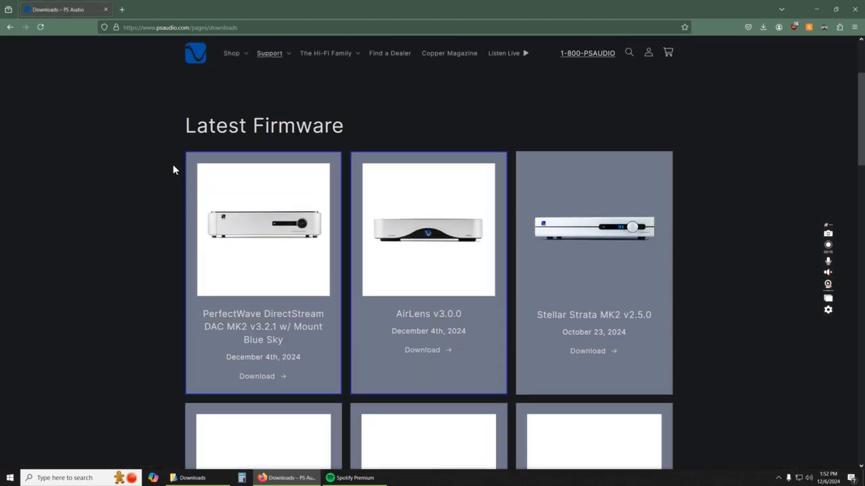
mouse_move(200, 343)
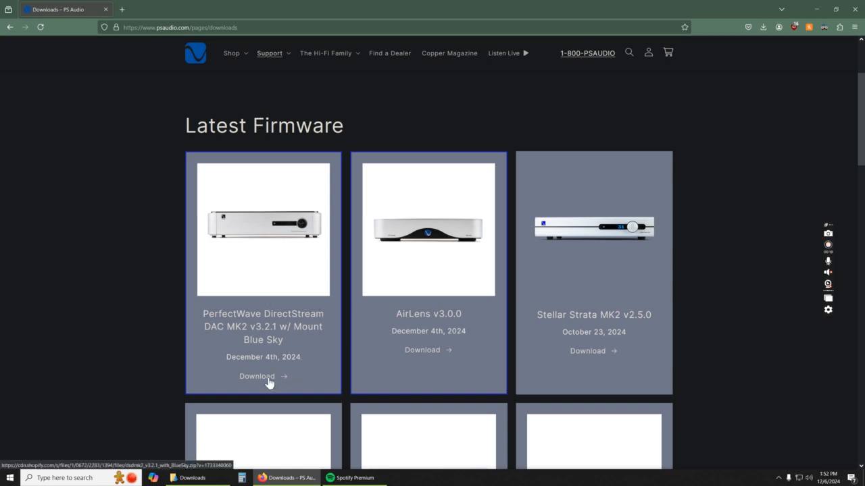
left_click(257, 376)
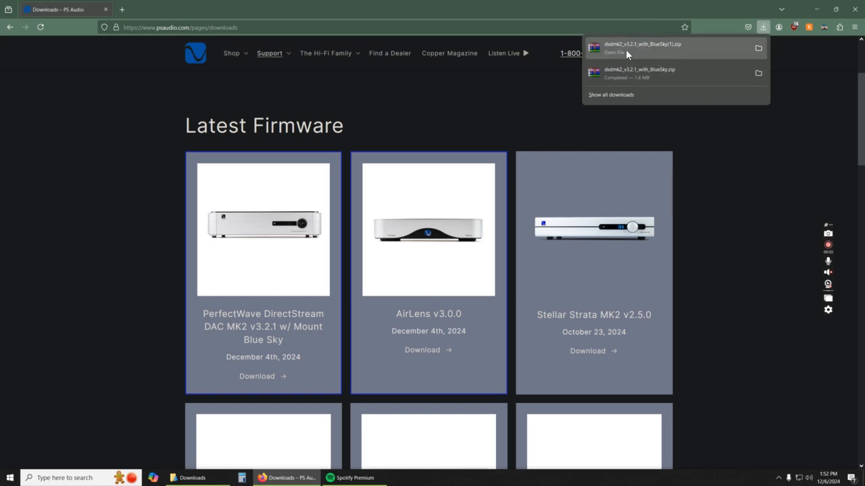
mouse_move(651, 51)
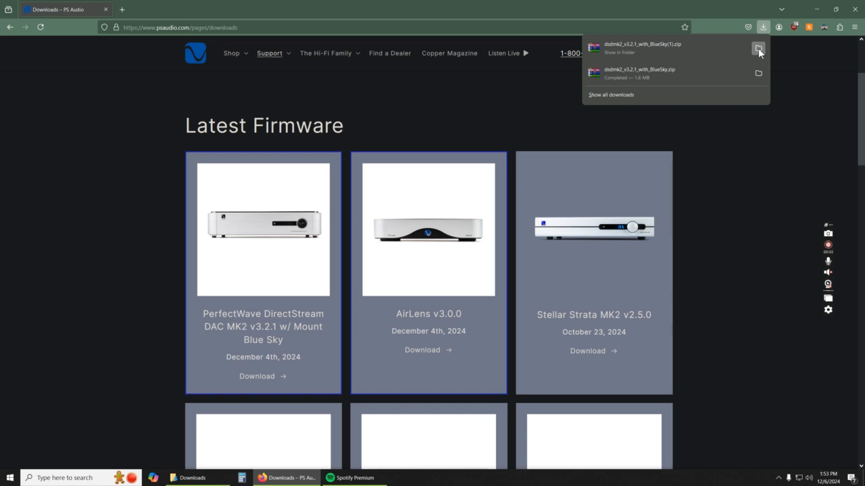
Step: Reveal the downloaded dsdmk2_v3.2.1_with_BlueSky zip in the Downloads folder in File Explorer
left_click(758, 48)
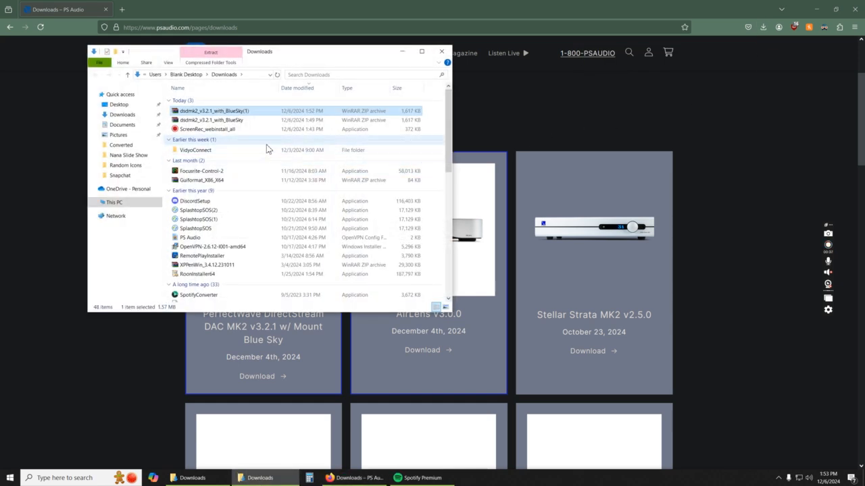
mouse_move(220, 115)
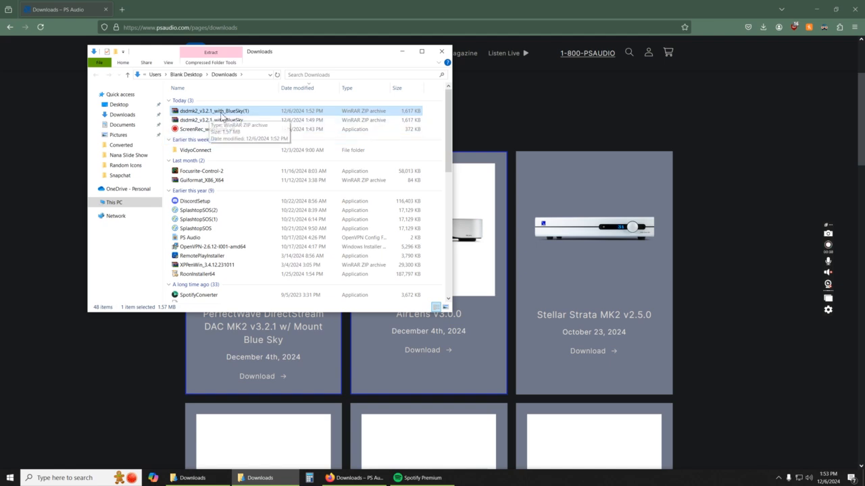
mouse_move(292, 116)
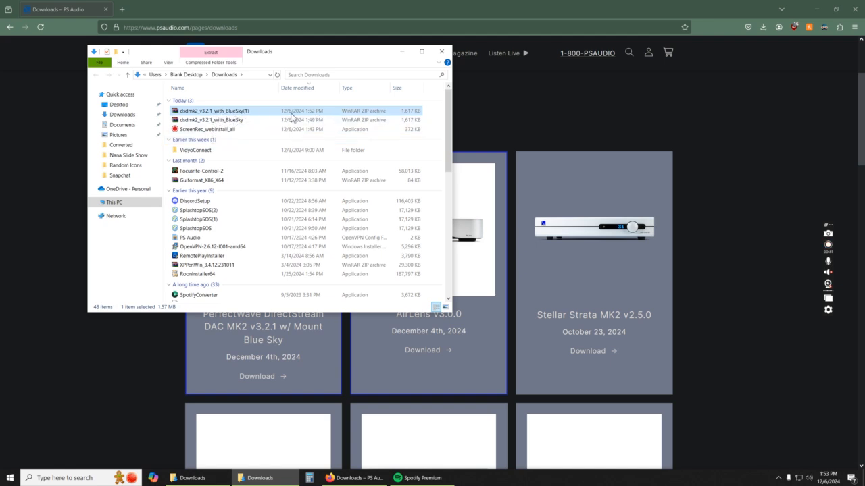
mouse_move(327, 118)
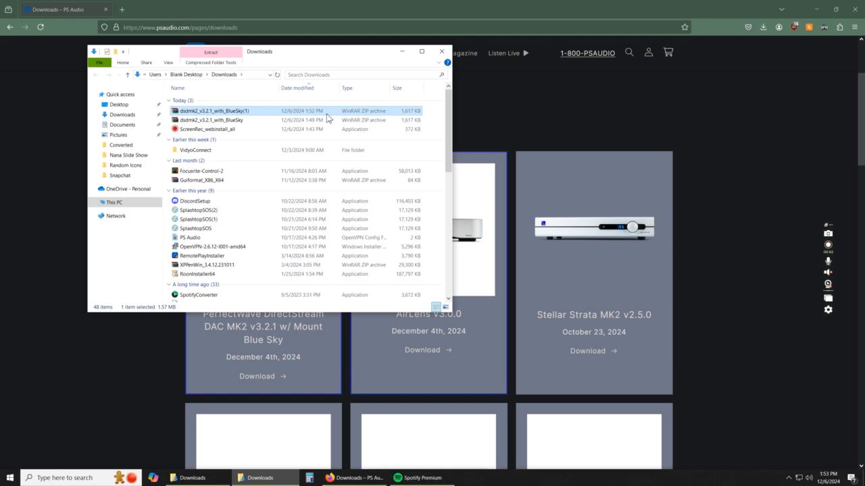
mouse_move(255, 115)
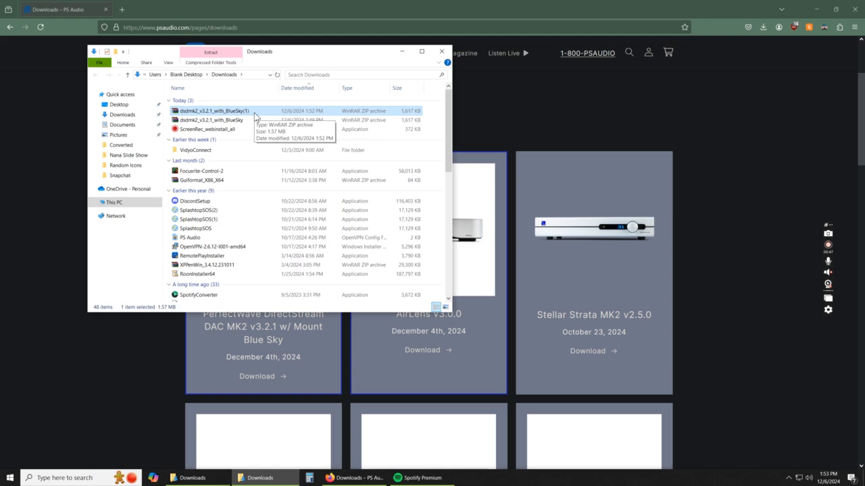
mouse_move(304, 112)
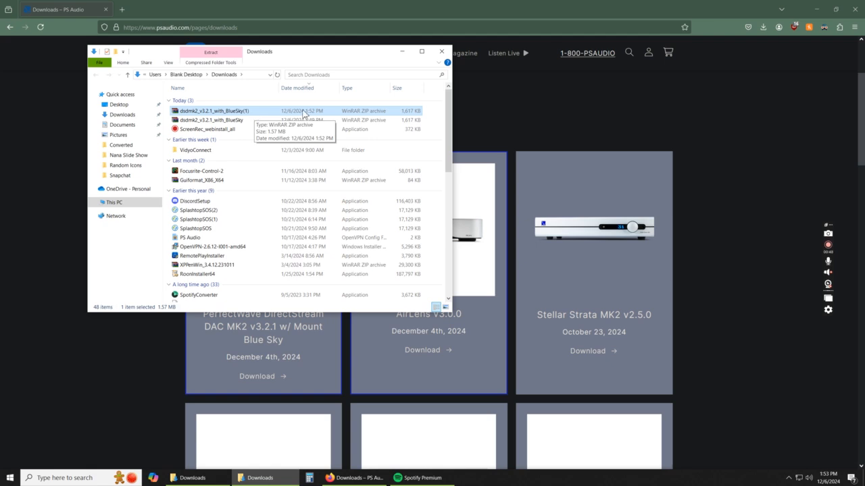
mouse_move(233, 115)
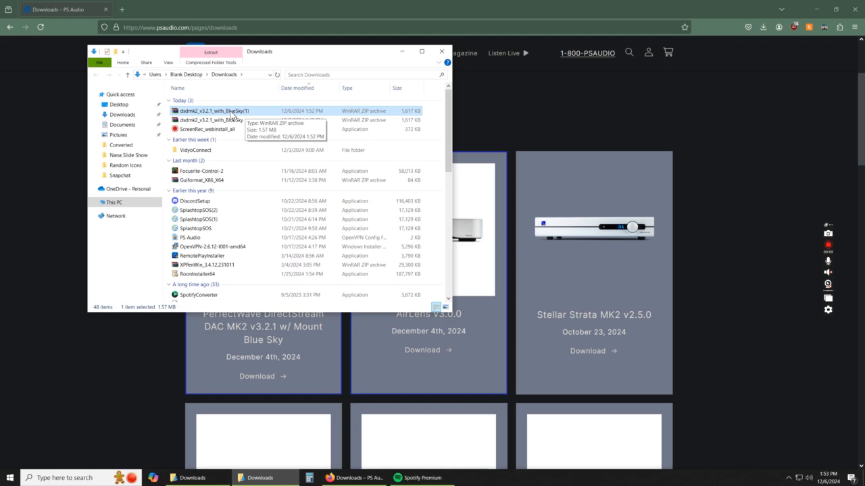
Step: Open the dsdmk2_v3.2.1_with_BlueSky(1) zip in WinRAR to view its six files
double_click(214, 110)
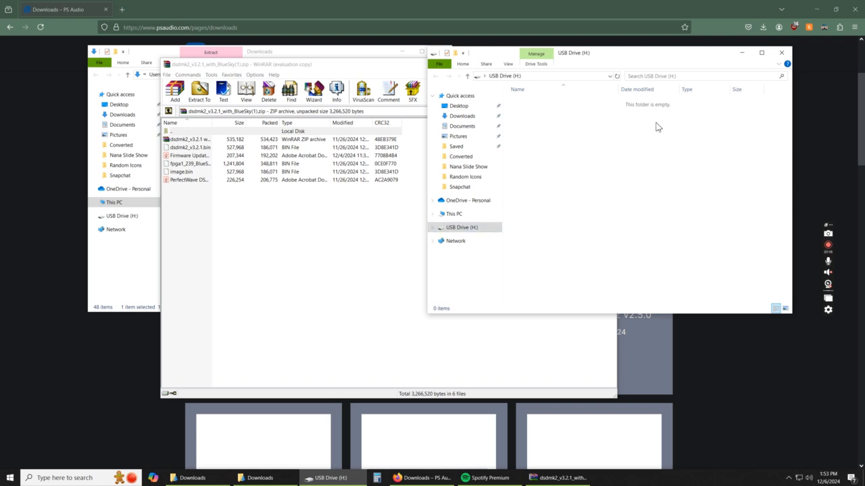
mouse_move(540, 142)
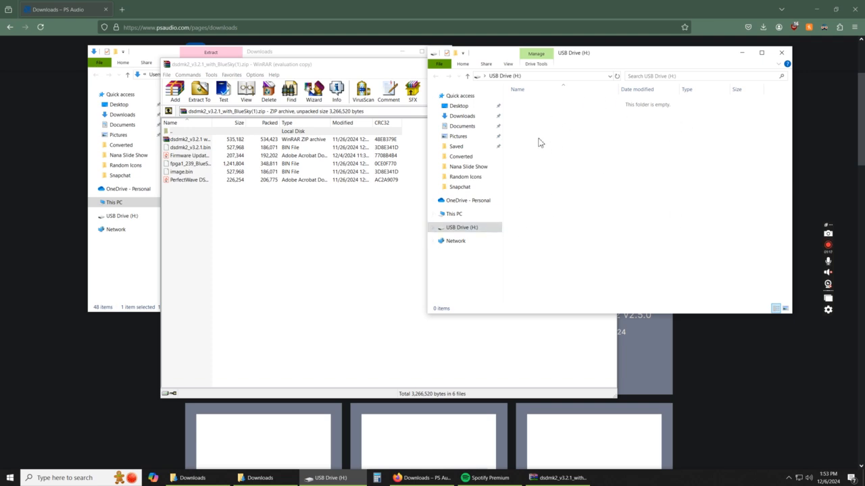
mouse_move(650, 158)
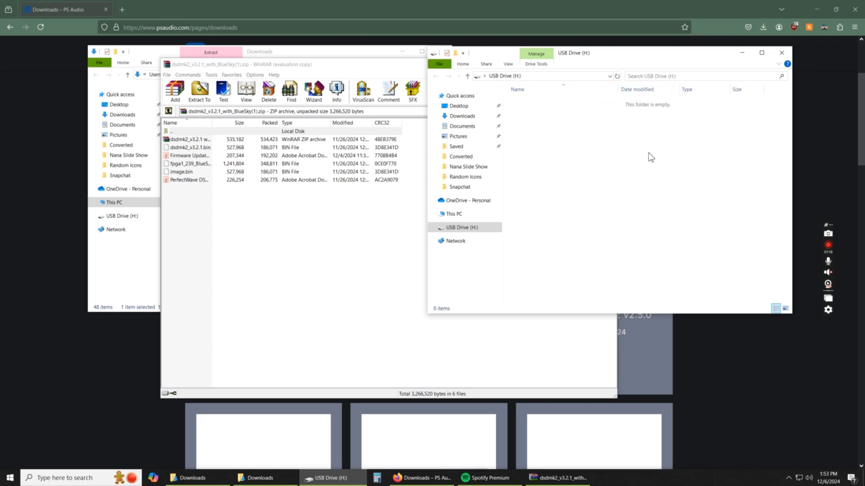
mouse_move(577, 126)
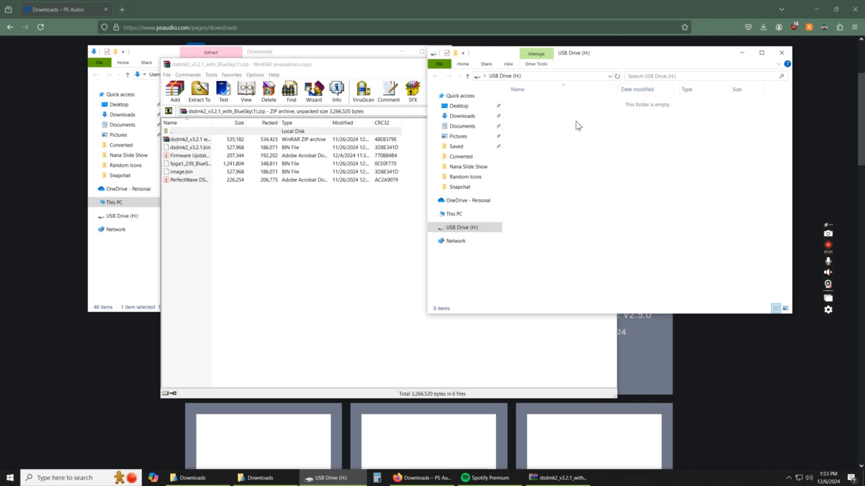
mouse_move(593, 122)
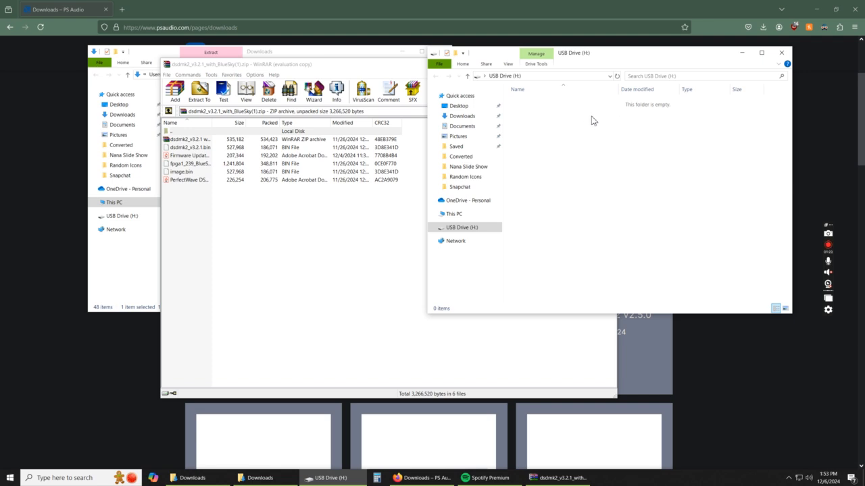
mouse_move(605, 121)
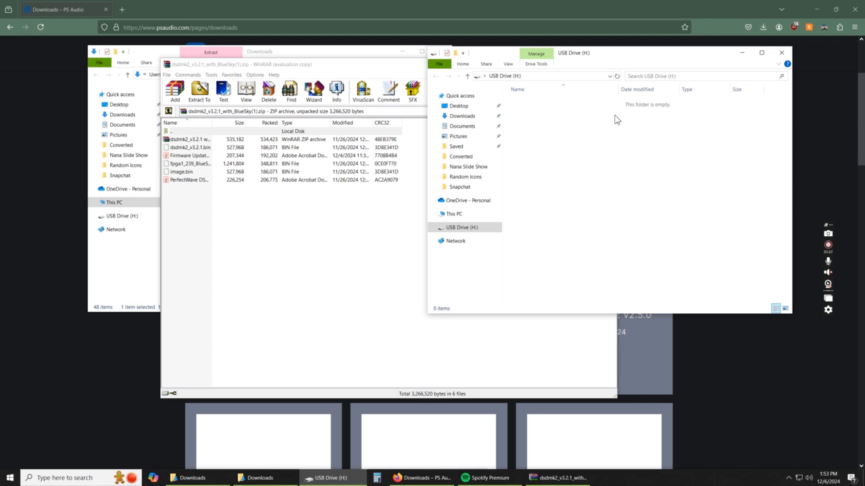
mouse_move(594, 136)
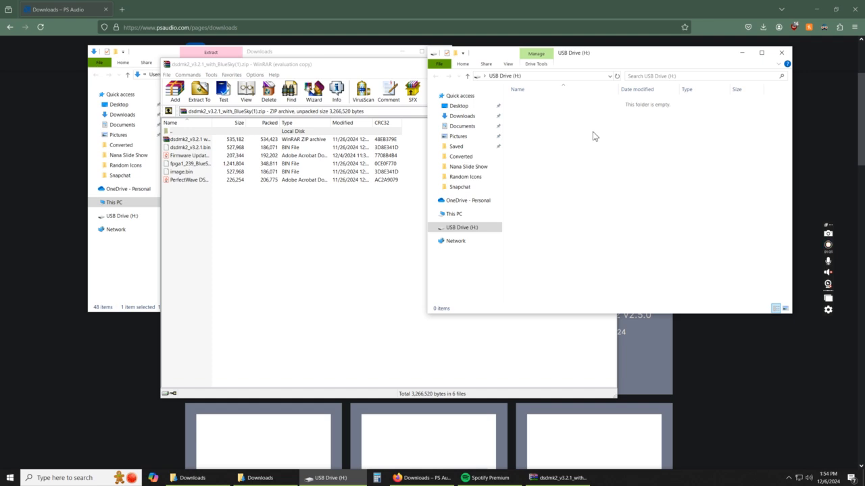
mouse_move(473, 86)
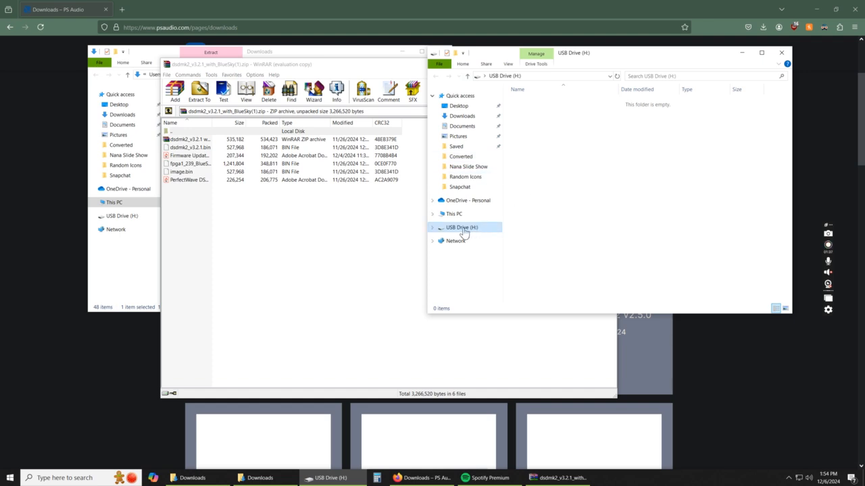
right_click(461, 227)
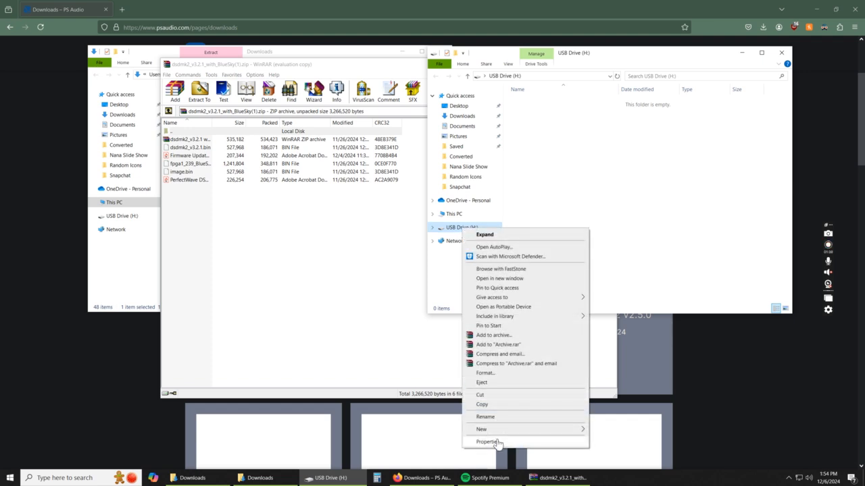
left_click(488, 442)
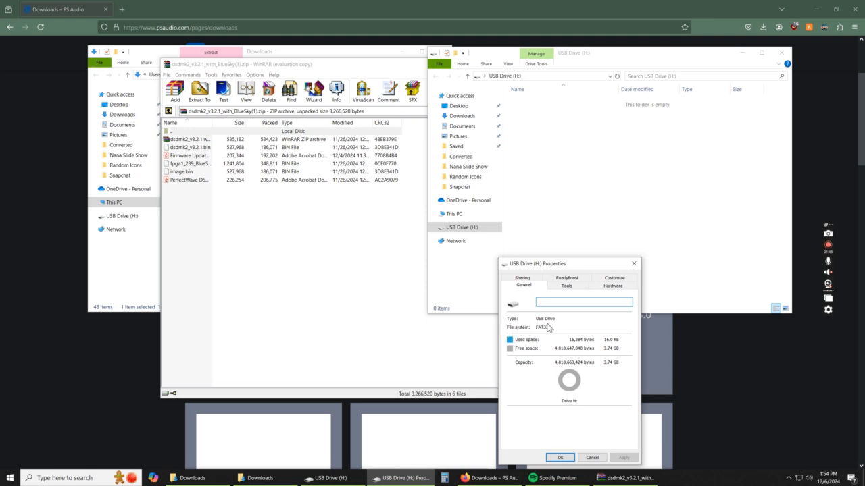
mouse_move(517, 327)
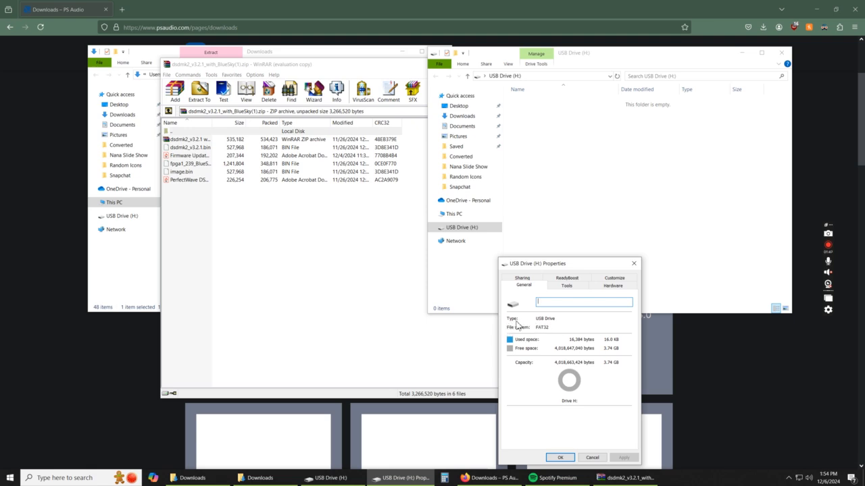
mouse_move(514, 327)
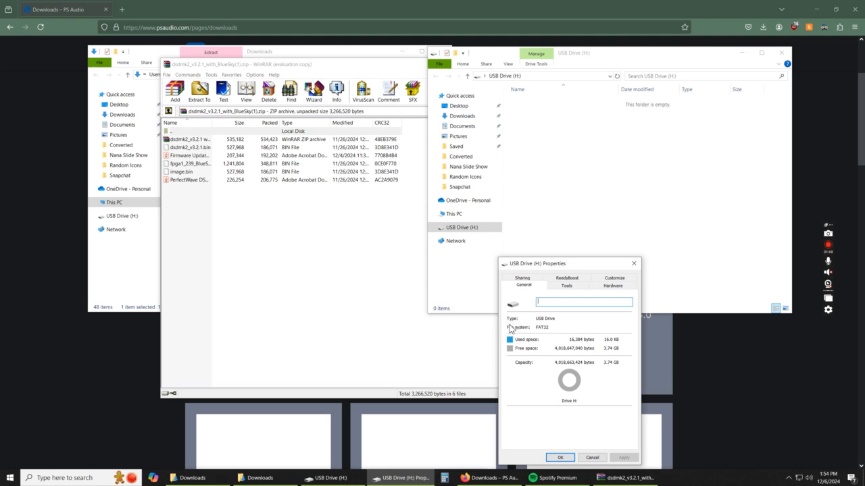
mouse_move(546, 337)
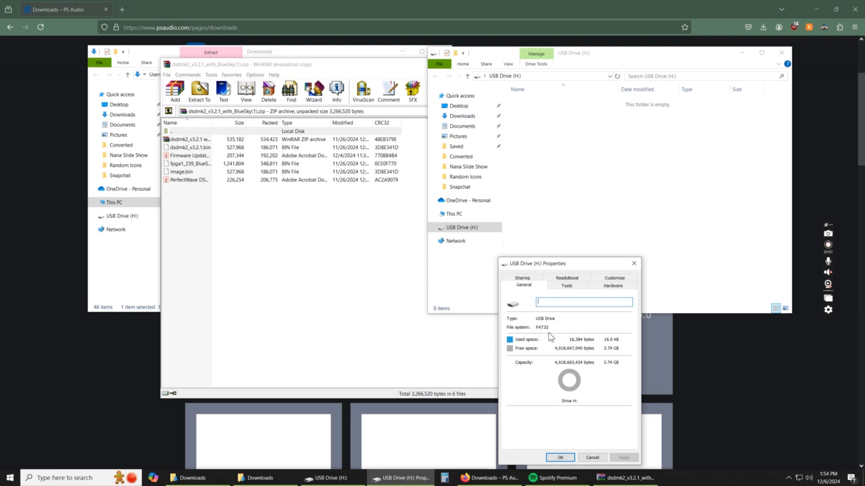
mouse_move(542, 339)
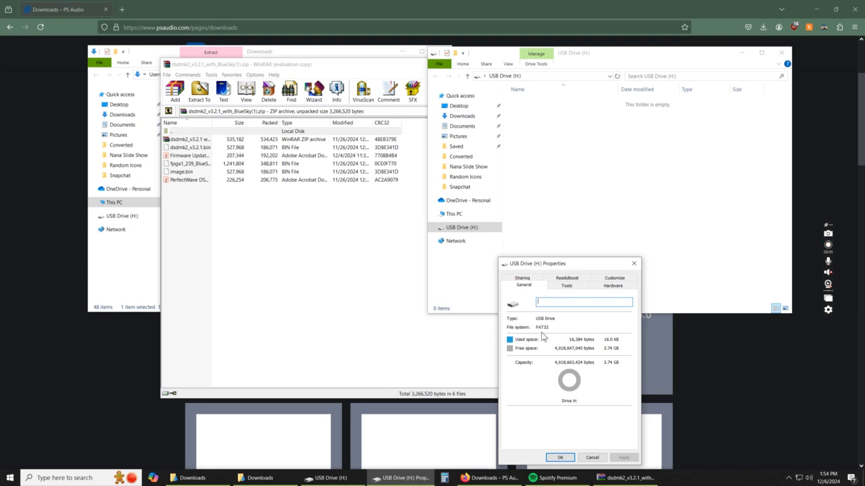
mouse_move(550, 338)
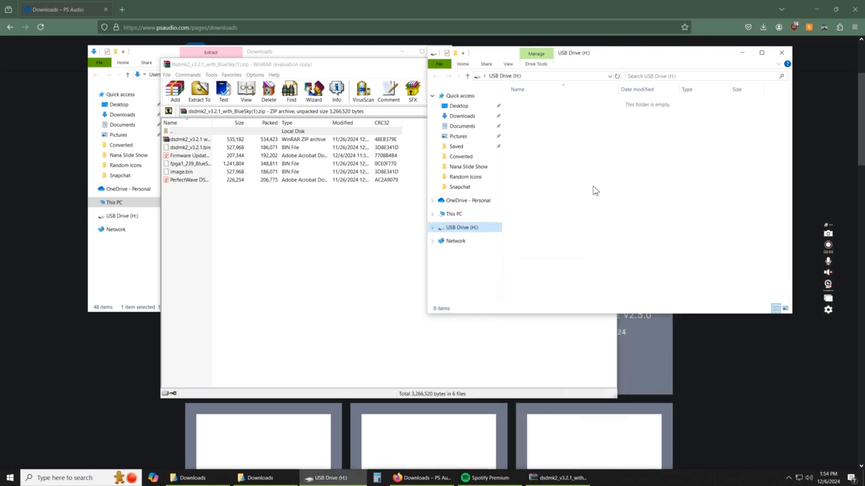
mouse_move(523, 168)
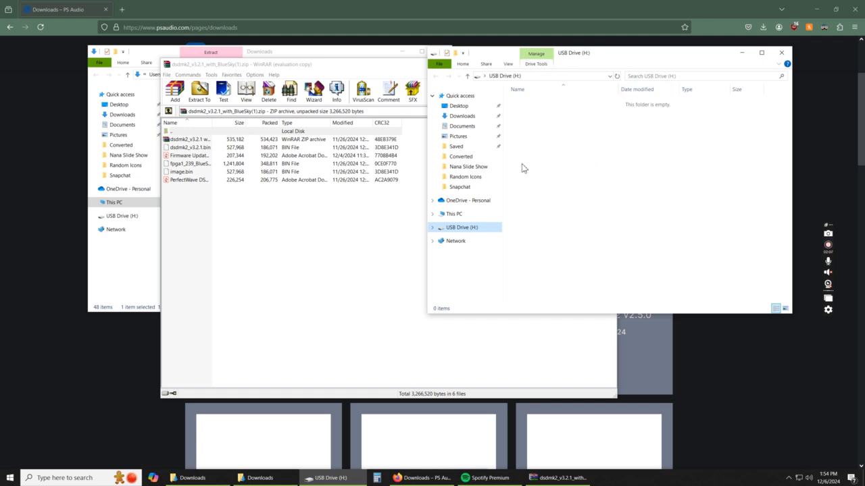
mouse_move(328, 69)
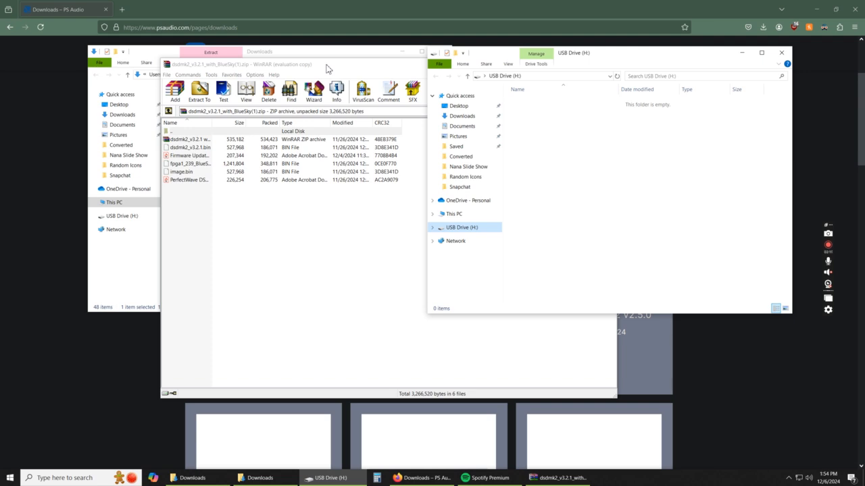
Step: Bring the WinRAR window holding the six-file firmware archive to the front
left_click(304, 64)
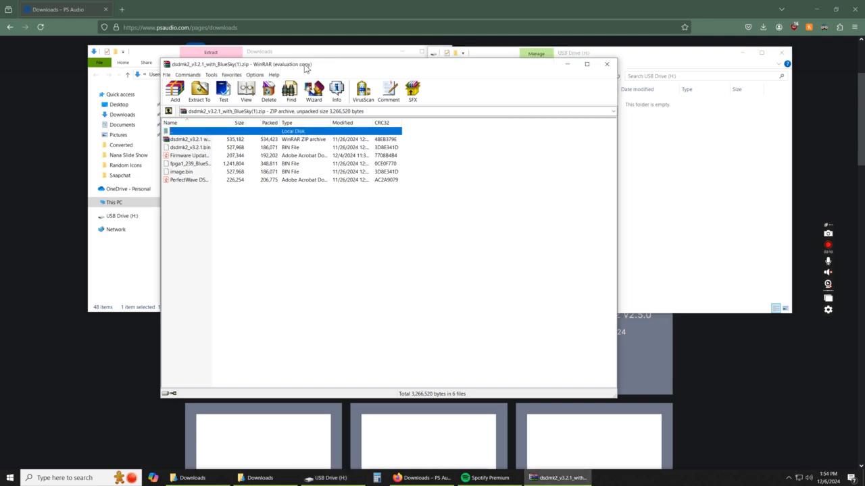
mouse_move(190, 150)
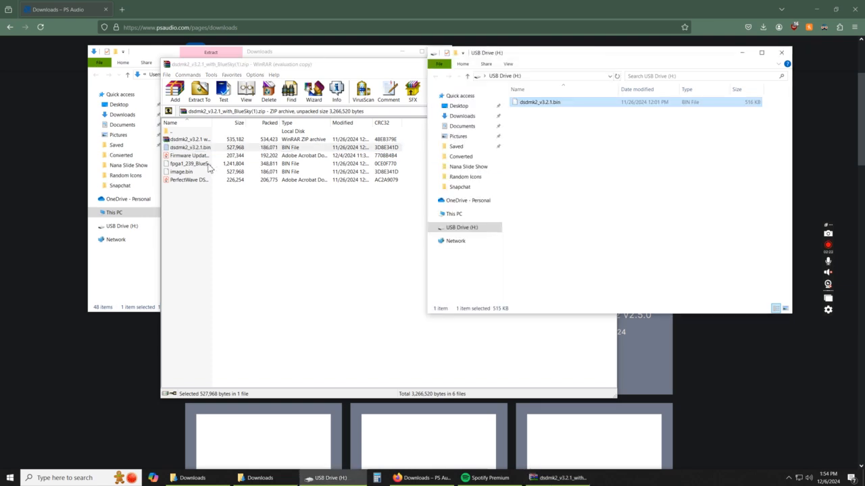
Step: Select fpga1_239_BlueSky.bin in the WinRAR archive listing
left_click(193, 163)
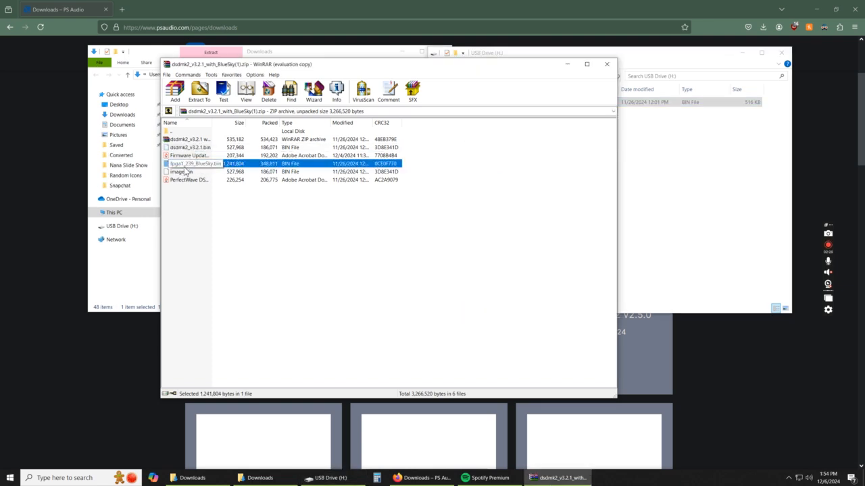
mouse_move(213, 171)
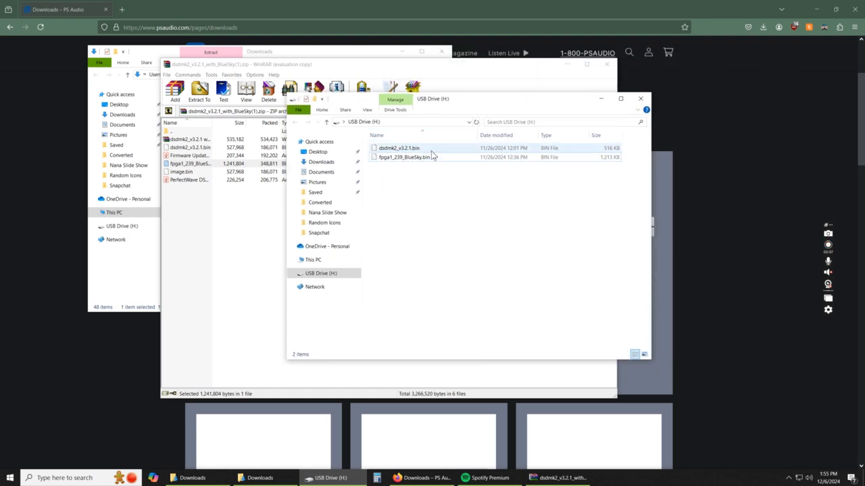
mouse_move(399, 148)
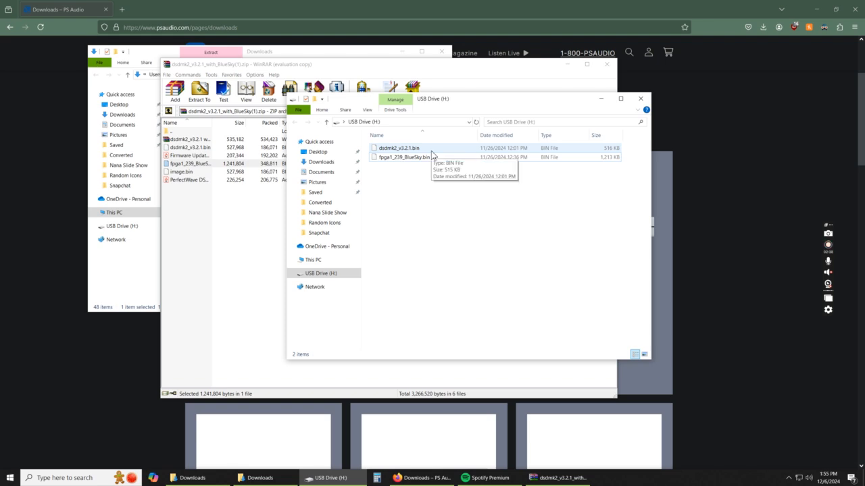
mouse_move(344, 181)
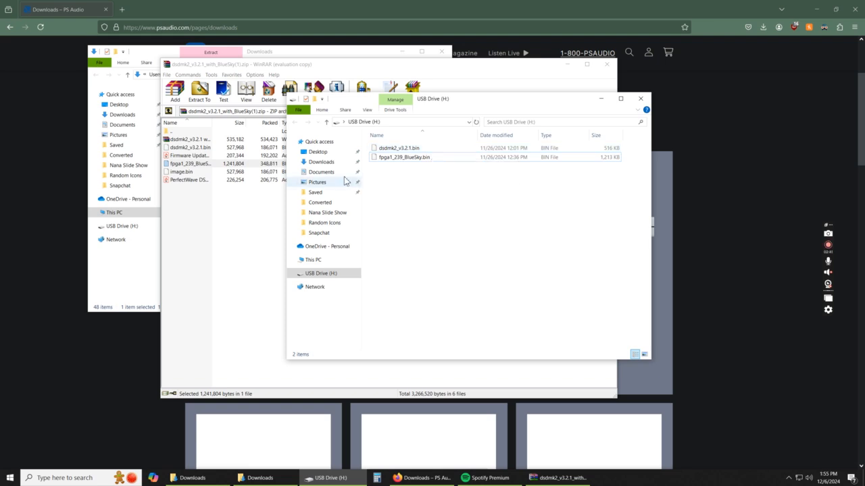